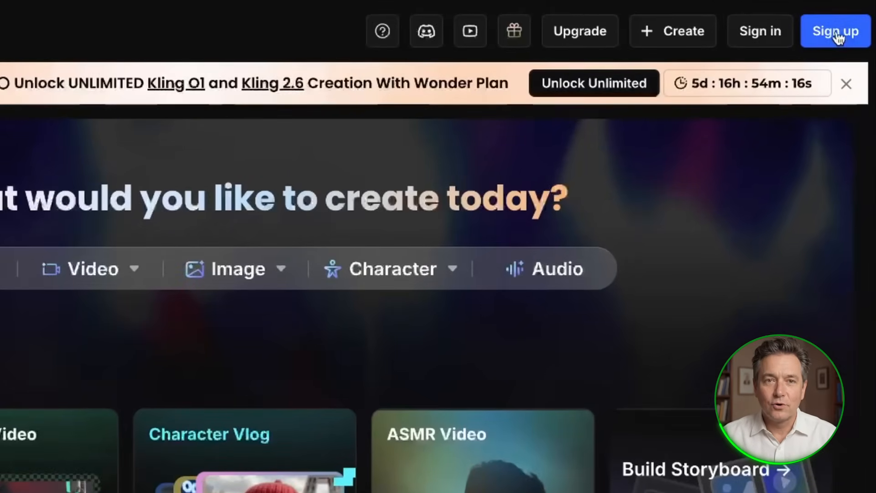
# - Open the Welcome to OpenArt sign-up panel from the top bar's Sign up button
pyautogui.click(835, 30)
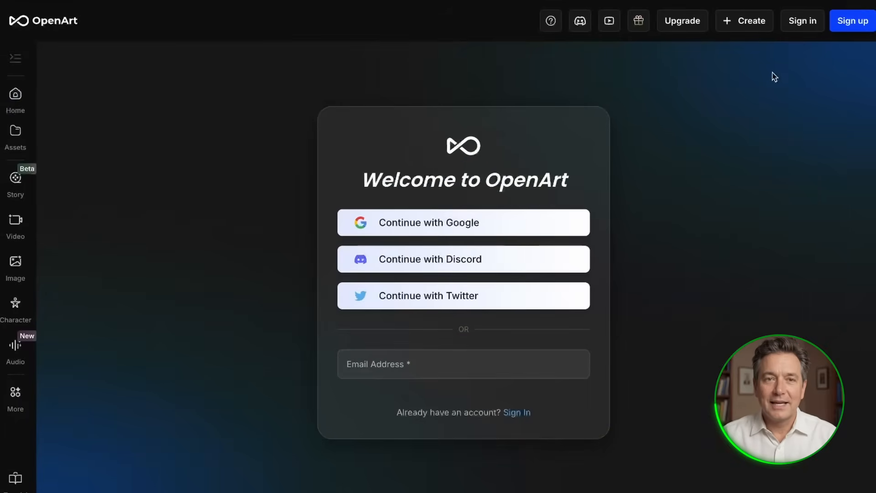
pyautogui.moveTo(552, 210)
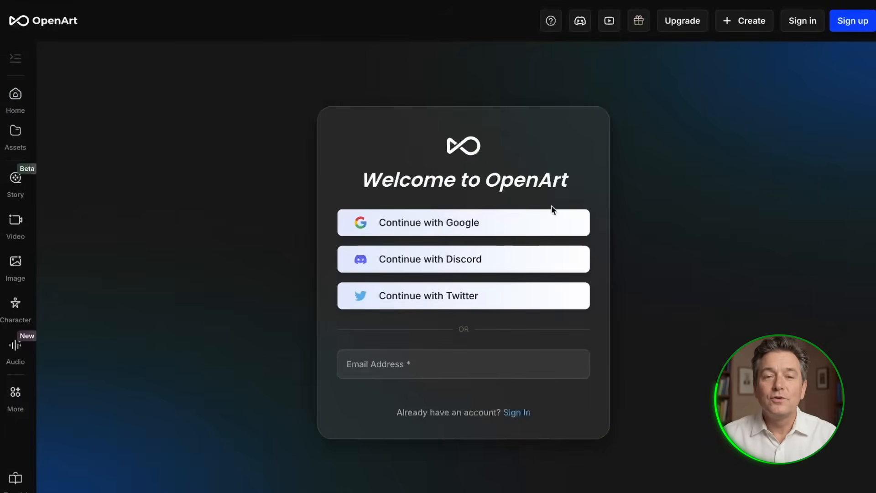
pyautogui.moveTo(547, 256)
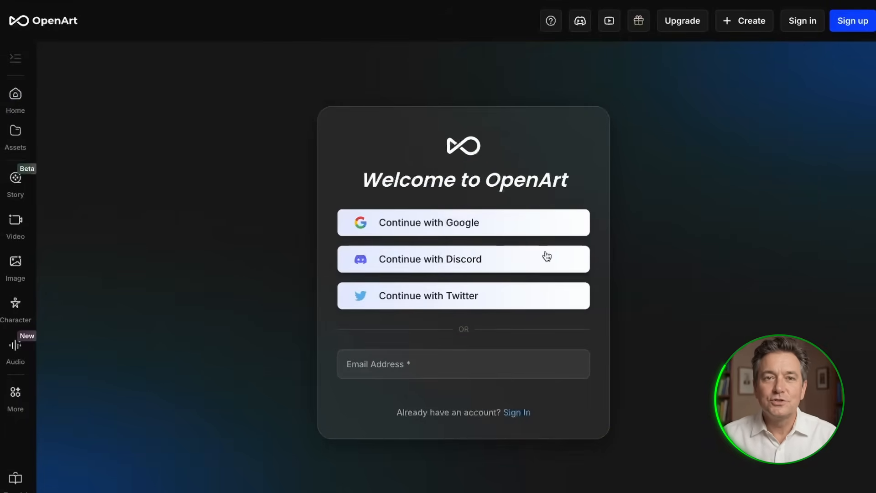
pyautogui.moveTo(553, 419)
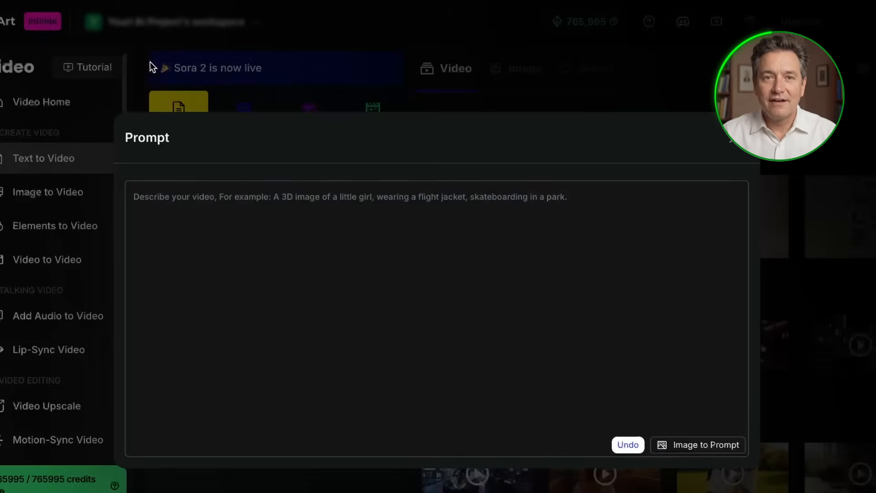
# - Replace the prompt with 'a classic red convertible driving down a coastal highway at sunset'
pyautogui.write('A car driving.')
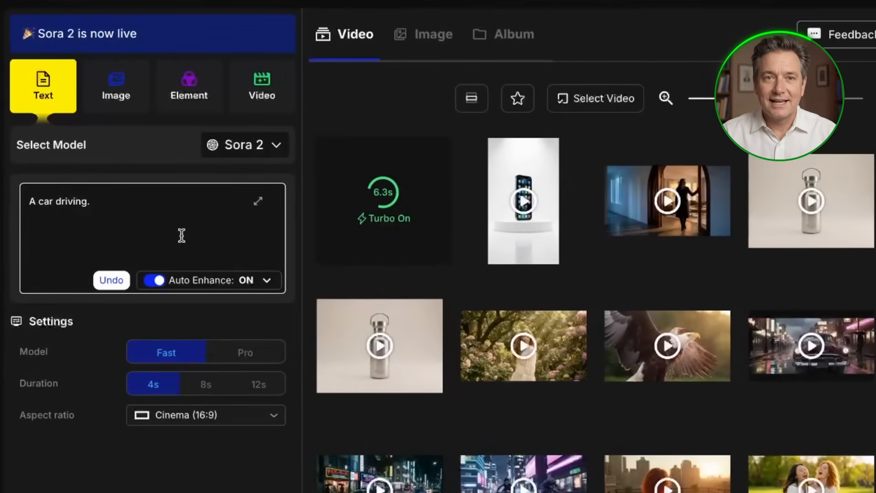
pyautogui.click(111, 280)
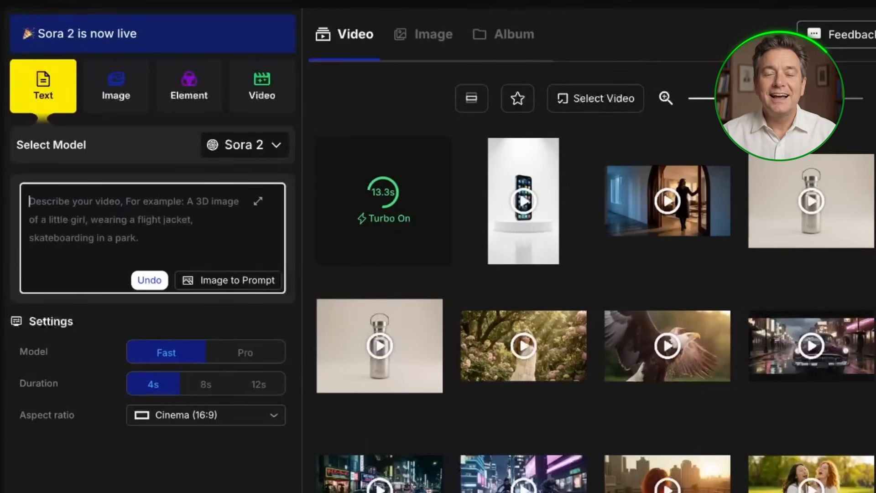
pyautogui.click(257, 201)
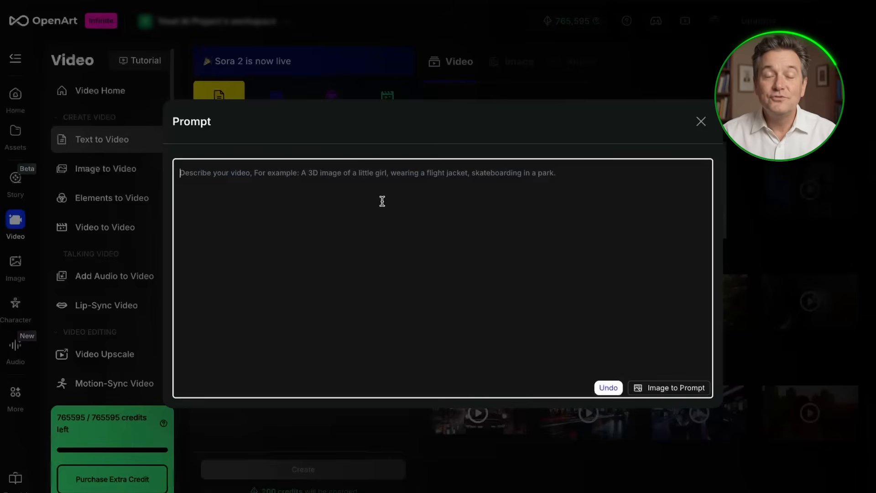
pyautogui.moveTo(379, 221)
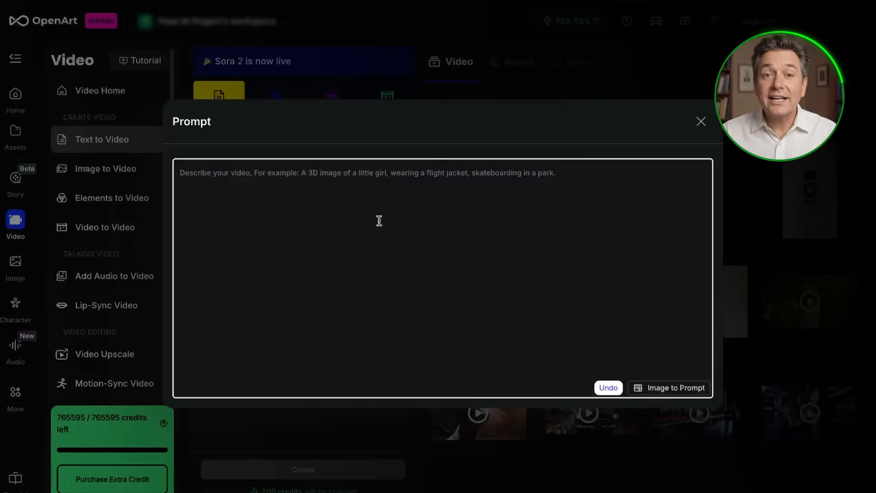
pyautogui.write('a classic red convertible drivi')
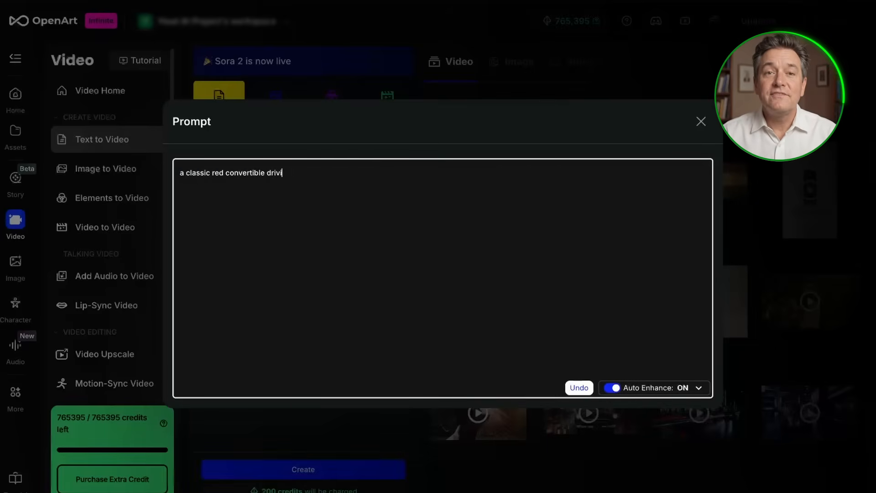
pyautogui.write('ing down a coastal highway at sunset')
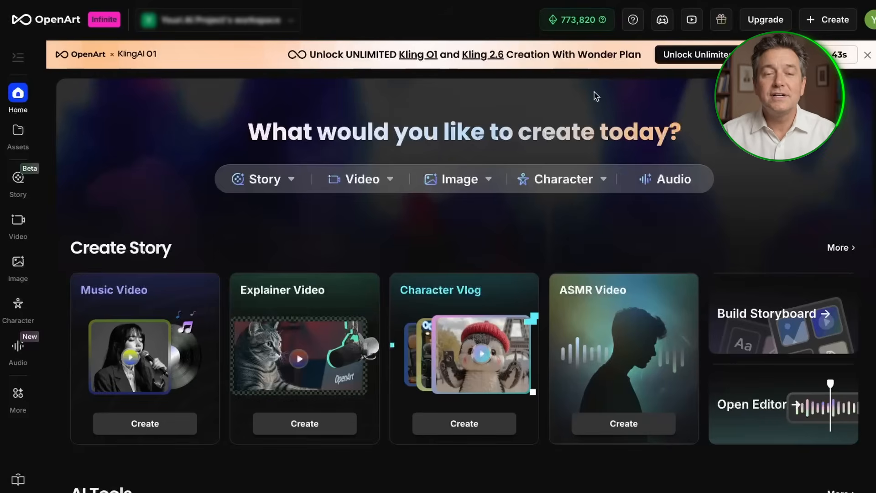
pyautogui.moveTo(275, 233)
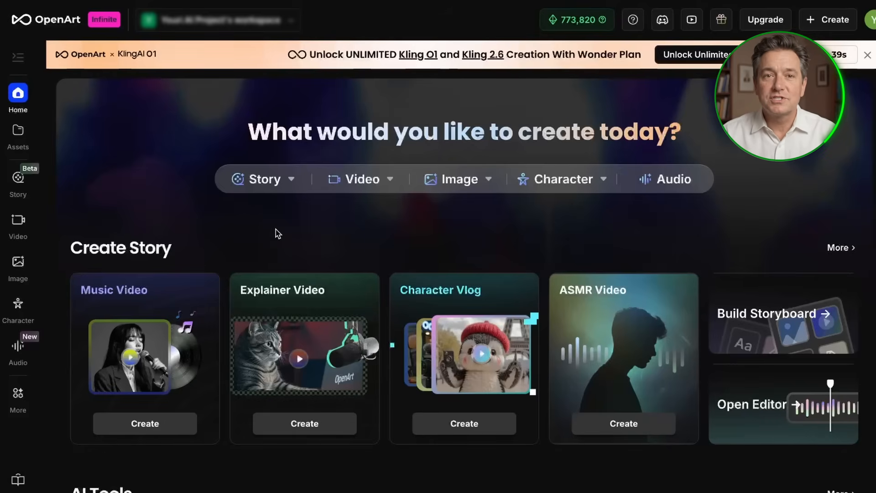
# - In Video's Text mode, enter 'A calm ocean with waves gently rolling onto the shore at sunset.'
pyautogui.click(361, 179)
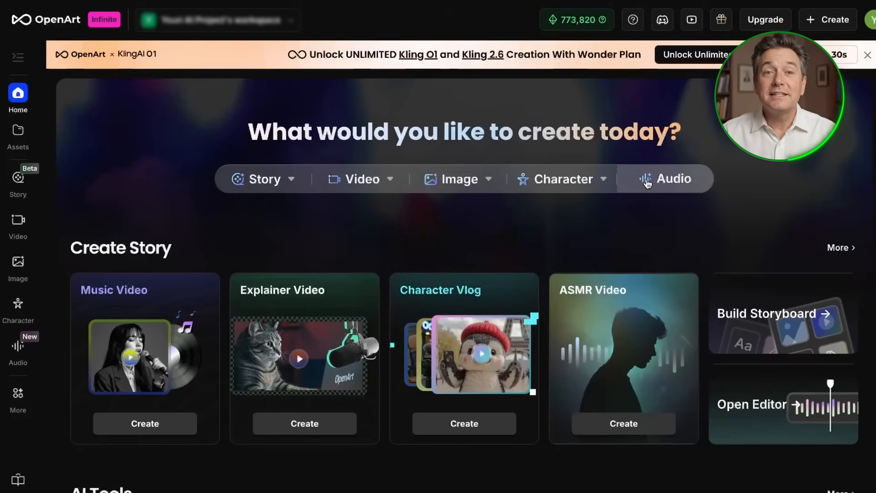
pyautogui.click(17, 225)
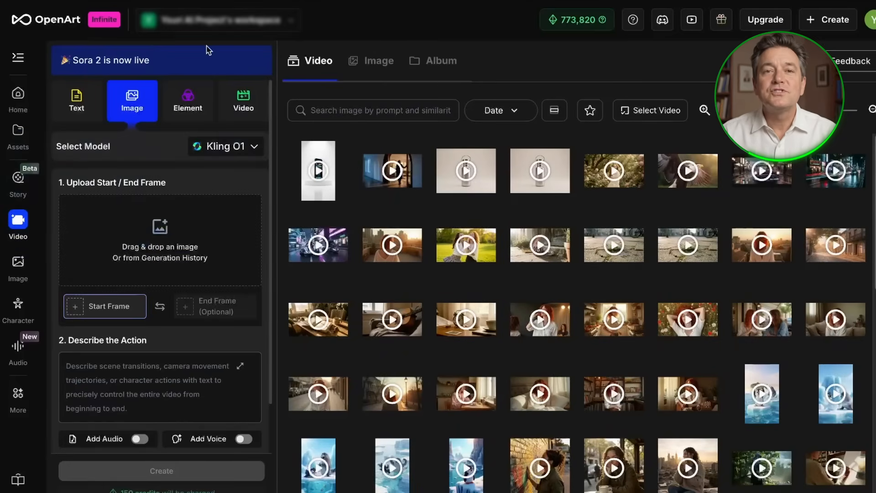
pyautogui.moveTo(77, 100)
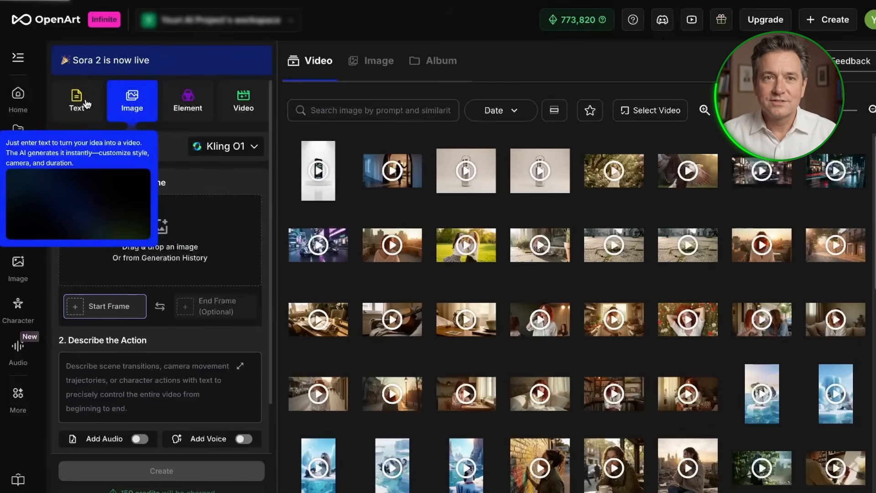
pyautogui.click(77, 99)
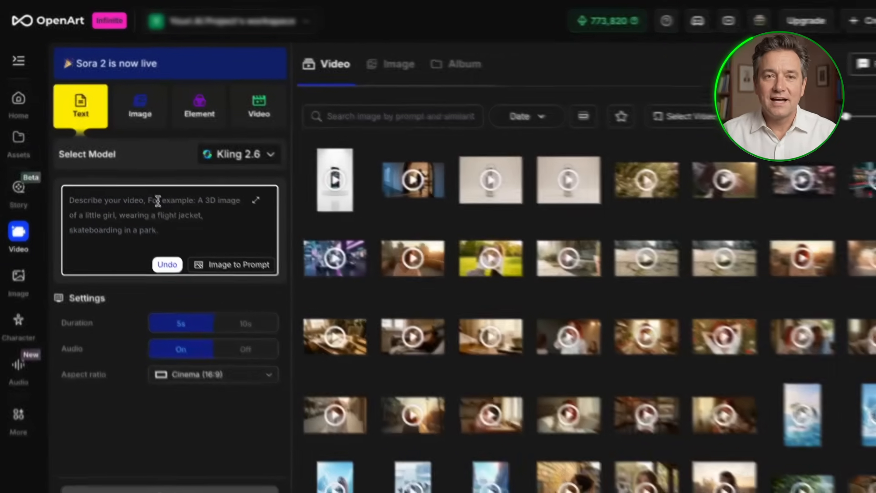
pyautogui.write('A calm ocean with waves')
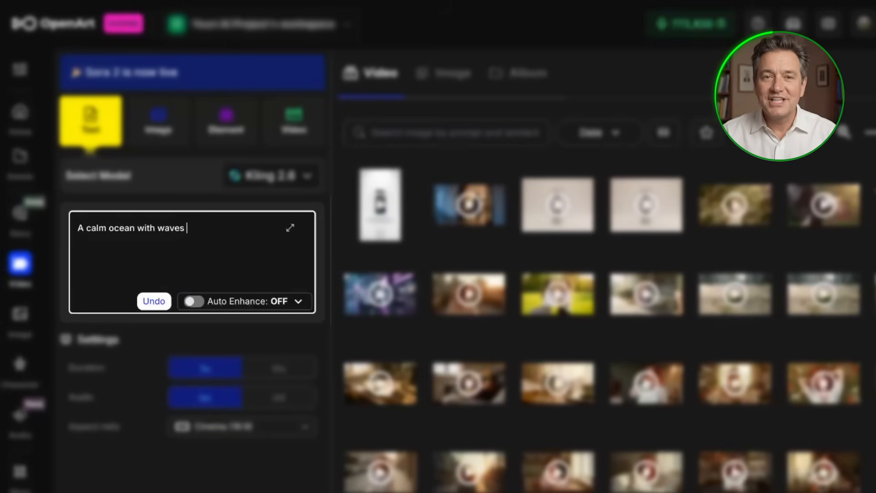
pyautogui.write('gently rolling onto the shore a')
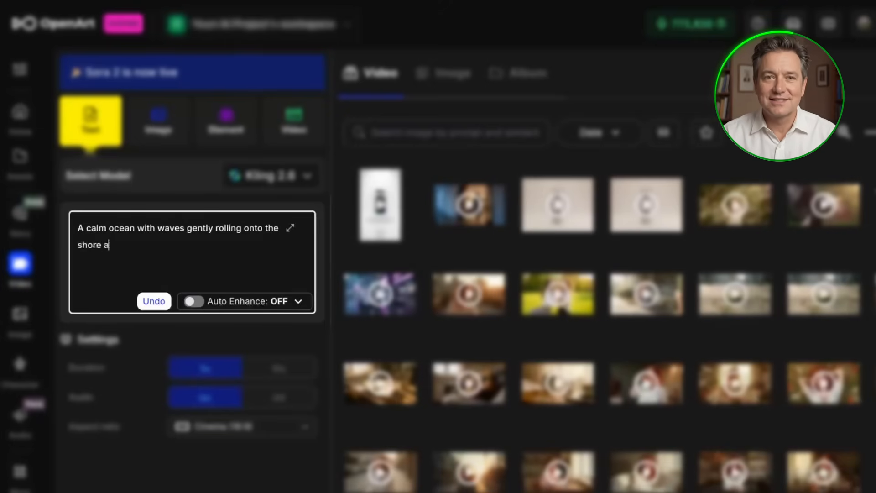
pyautogui.write('t sunset.')
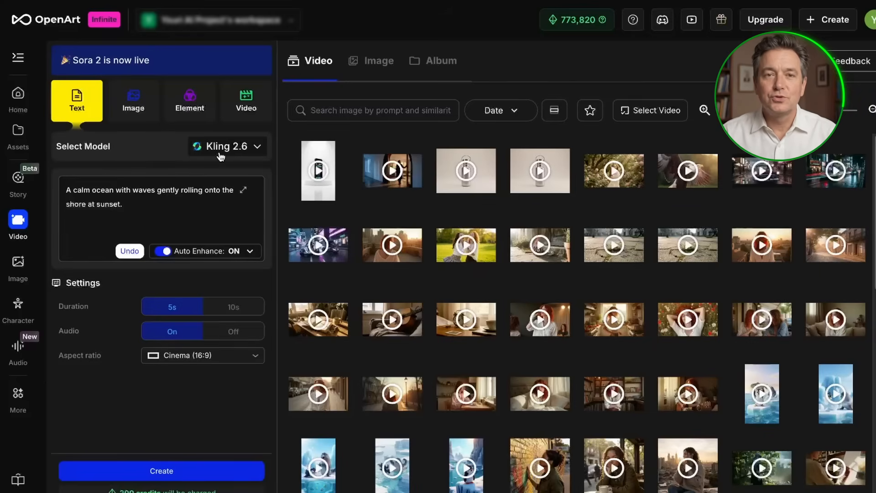
# - Browse the video model list from the Kling 2.6 model dropdown
pyautogui.click(226, 146)
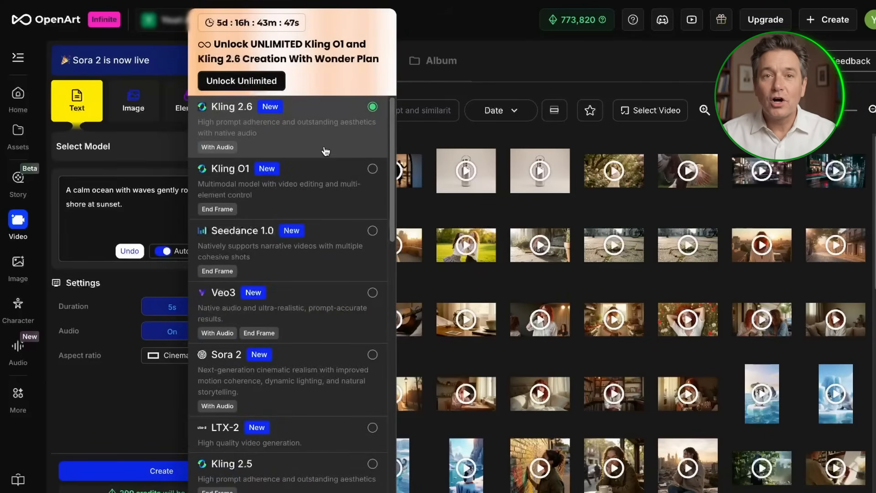
pyautogui.scroll(-3)
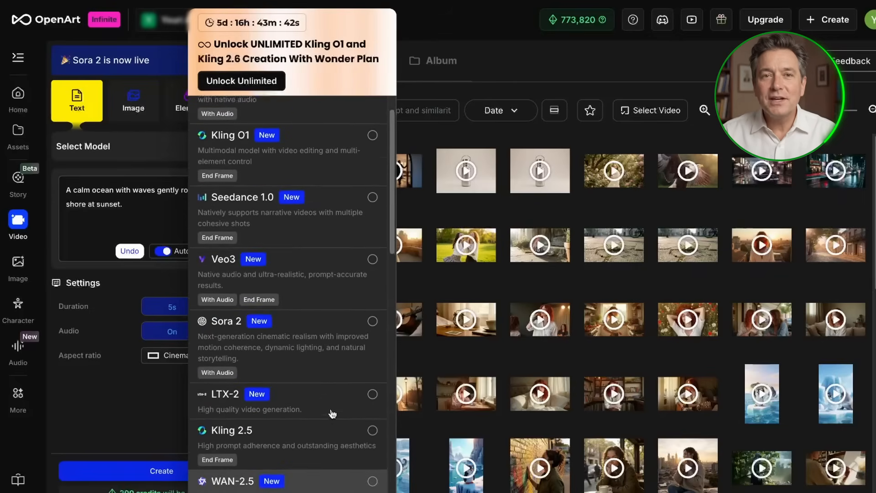
pyautogui.scroll(3)
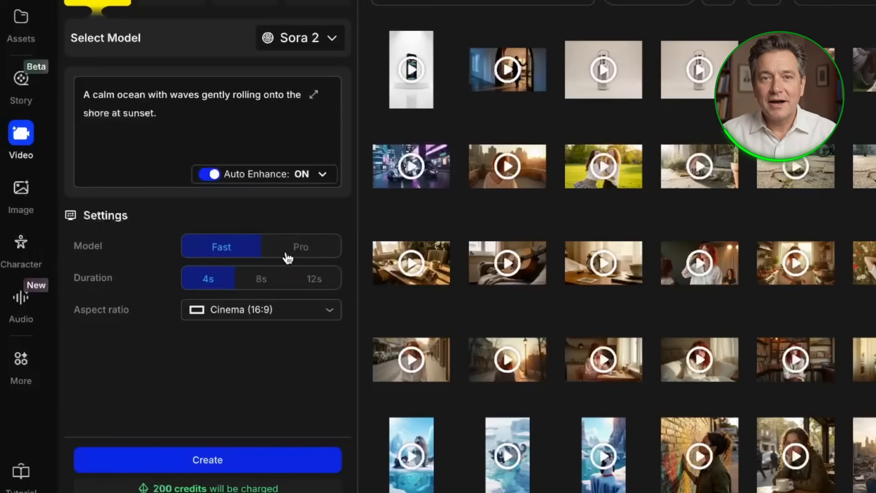
pyautogui.moveTo(217, 239)
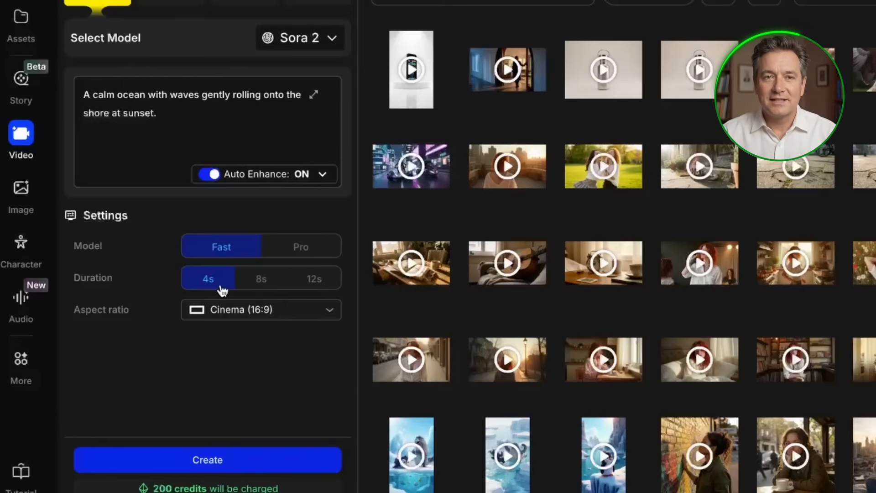
pyautogui.moveTo(84, 339)
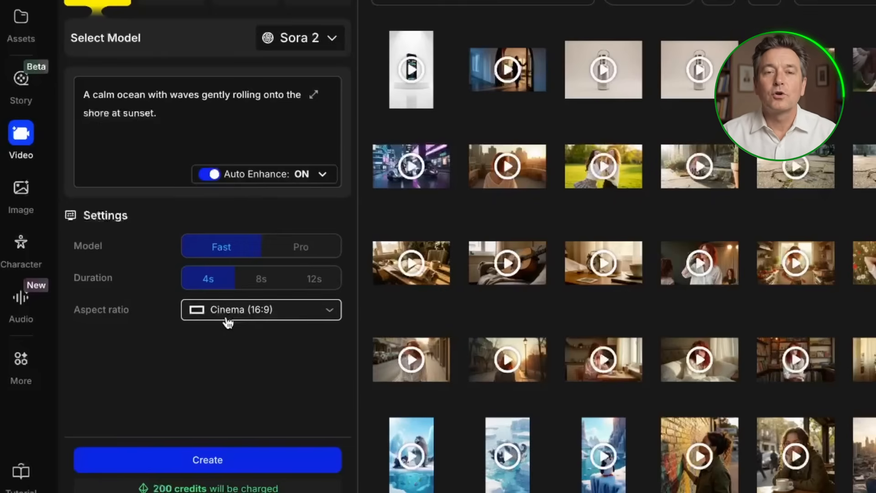
# - Set the Sora 2 video's aspect ratio to Cinema (16:9)
pyautogui.click(260, 309)
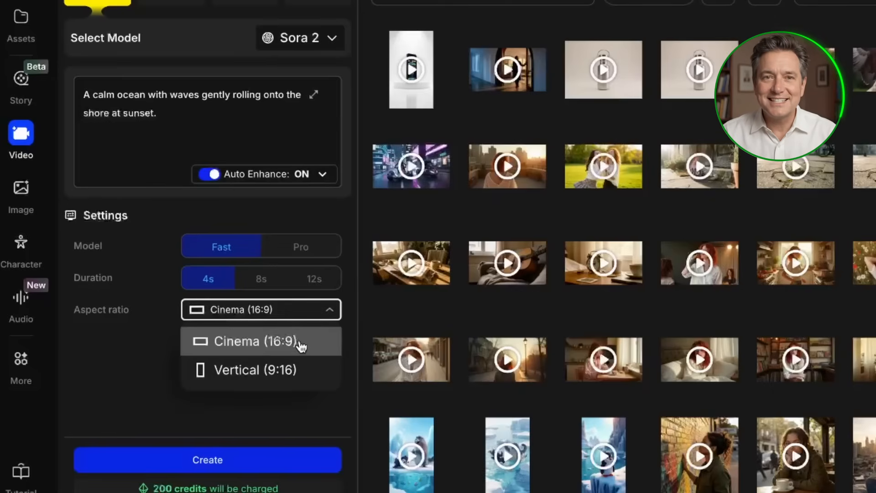
pyautogui.moveTo(312, 347)
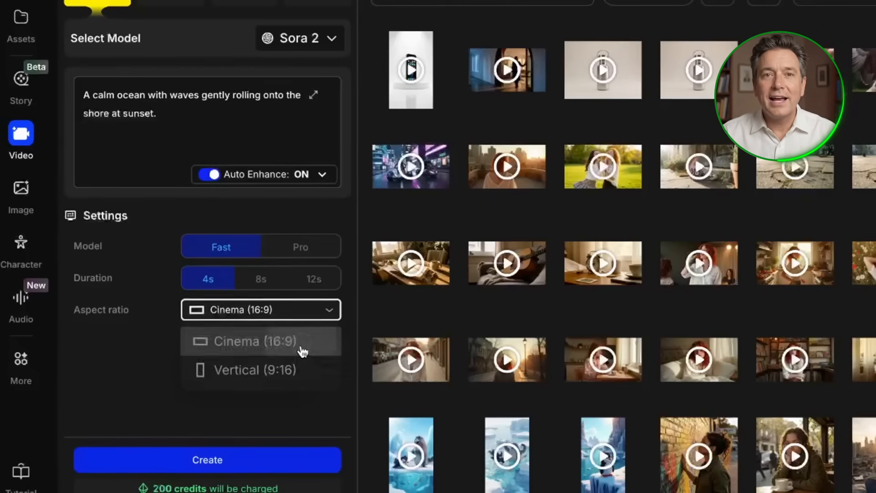
pyautogui.click(254, 341)
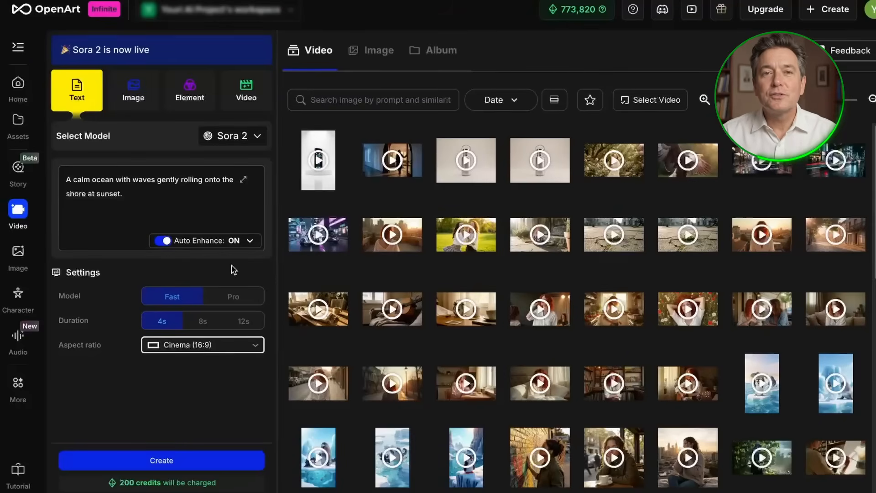
# - Start generating the calm ocean sunset clip on Sora 2
pyautogui.click(161, 460)
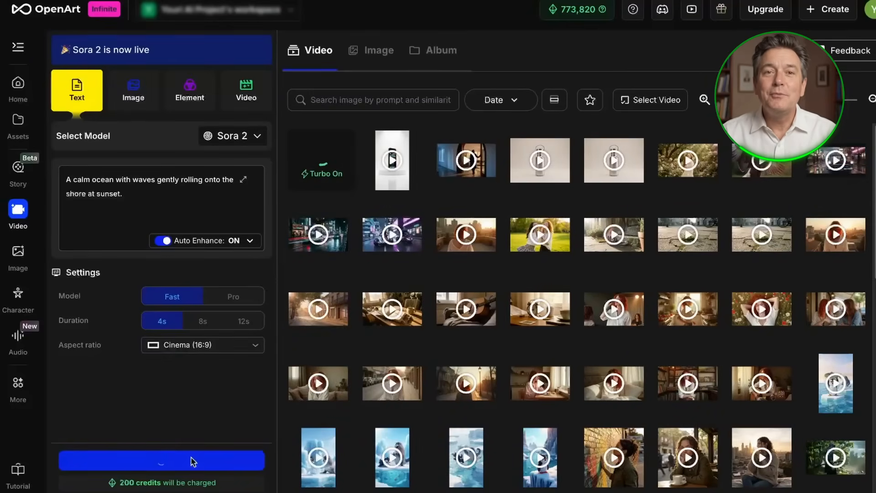
pyautogui.moveTo(133, 88)
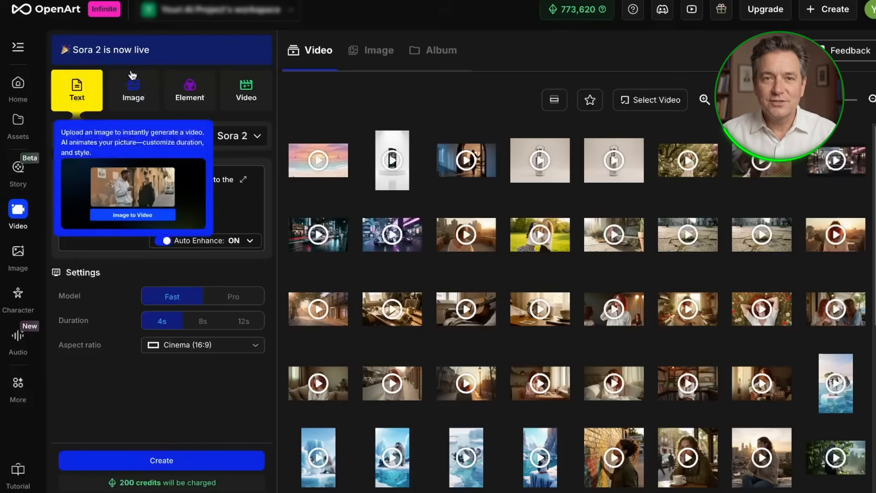
# - Switch to Image mode and upload the mountain valley picture as the source
pyautogui.click(133, 89)
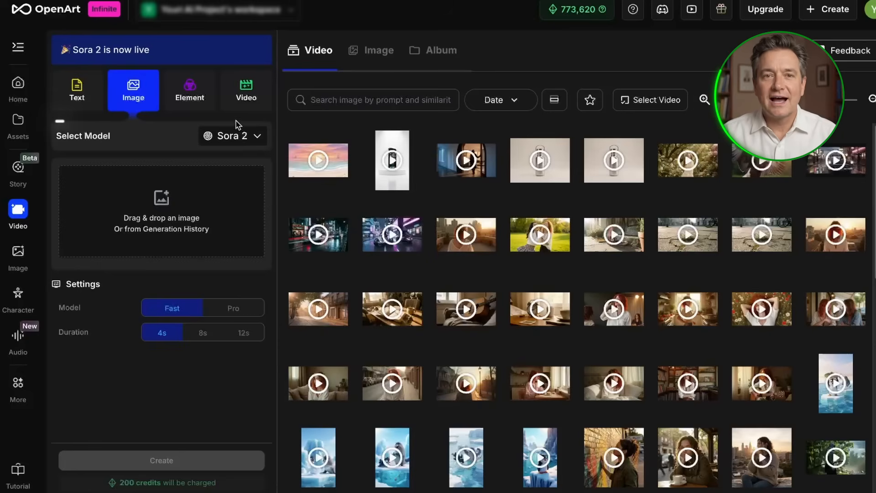
pyautogui.moveTo(248, 154)
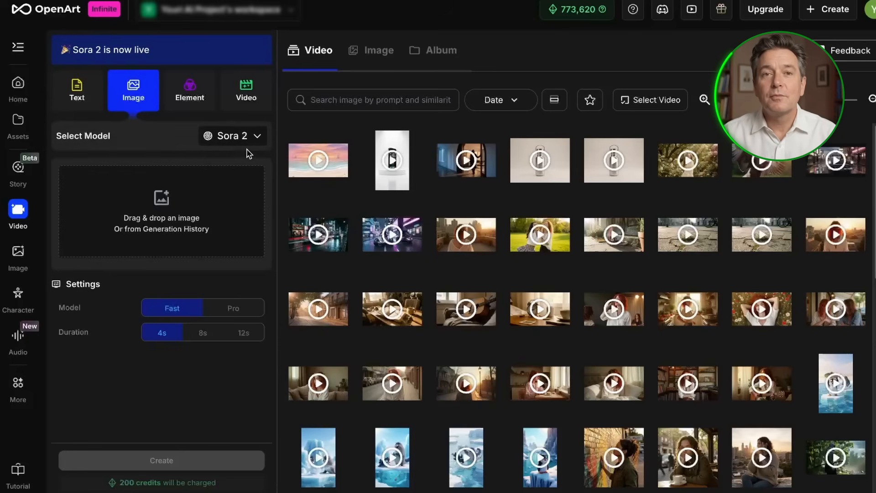
pyautogui.moveTo(205, 203)
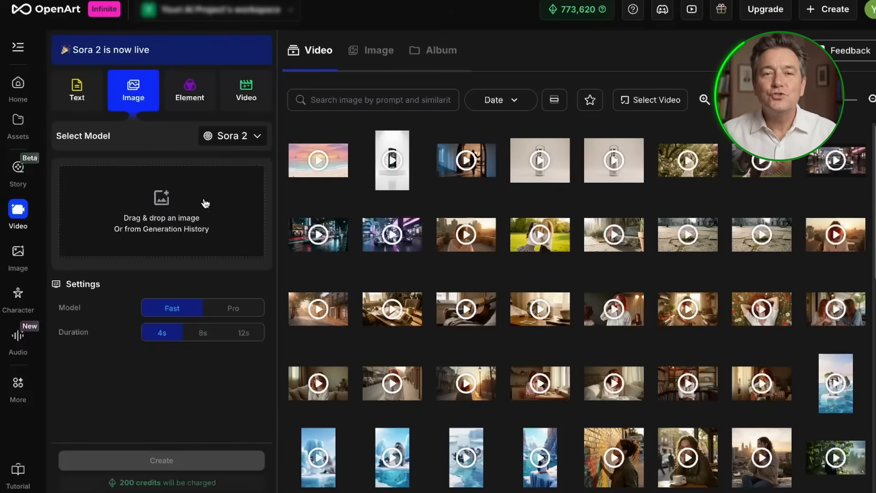
pyautogui.click(162, 209)
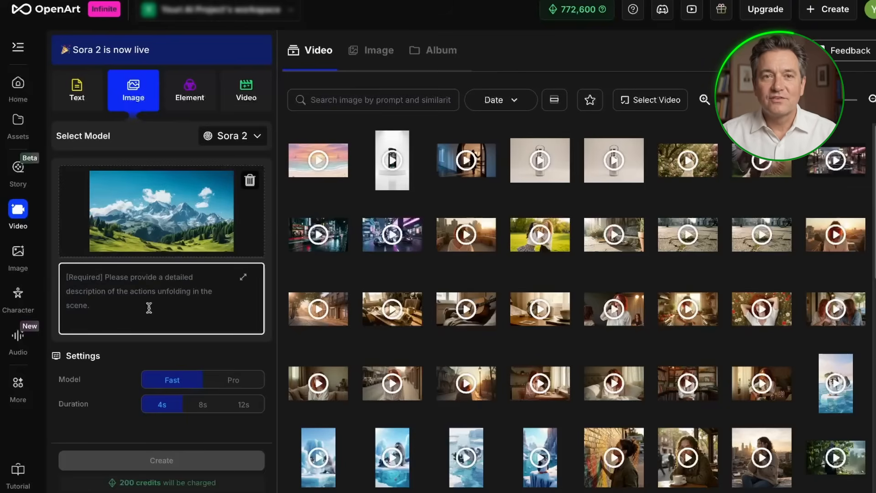
# - Enter 'The camera slowly moves forward through the valley. Clouds drift over the peaks.' and open cropping
pyautogui.write('The camera slowly moves forward')
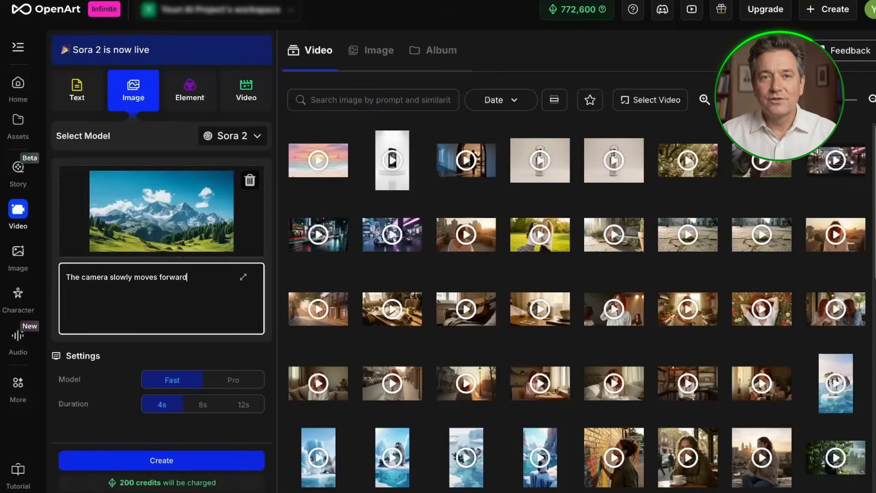
pyautogui.write('through the valley. Clouds drift over the peak')
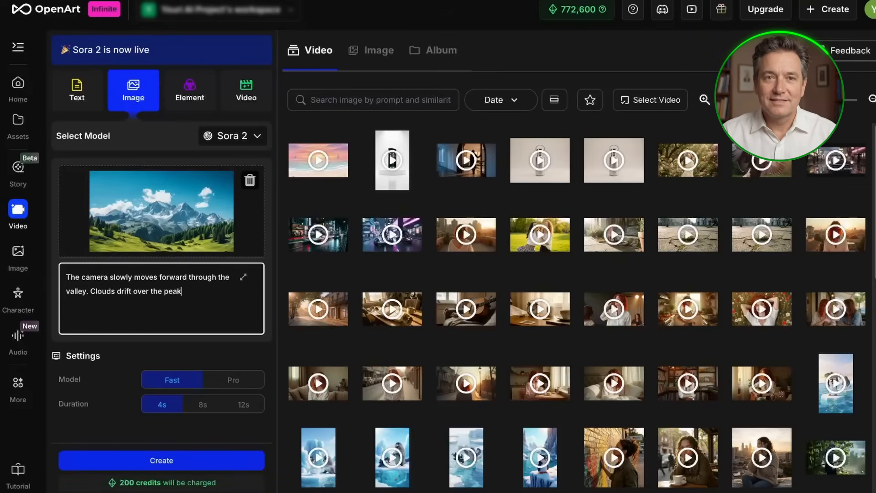
pyautogui.write('s.')
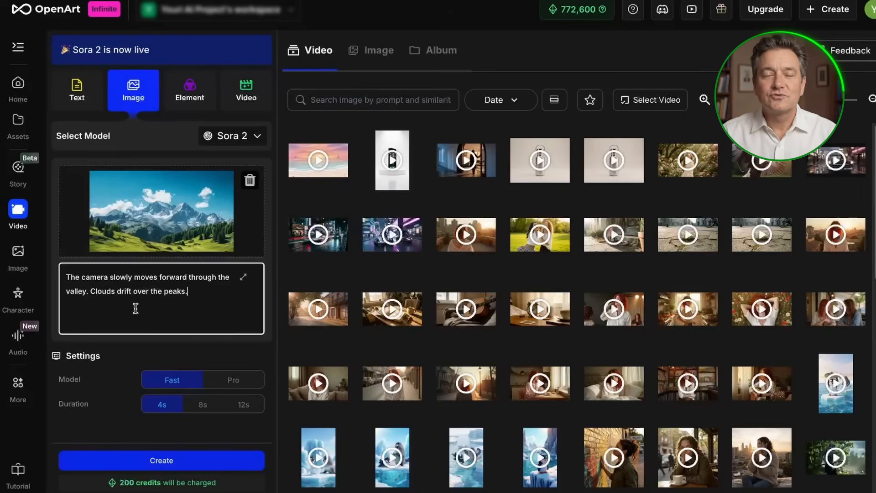
pyautogui.click(161, 211)
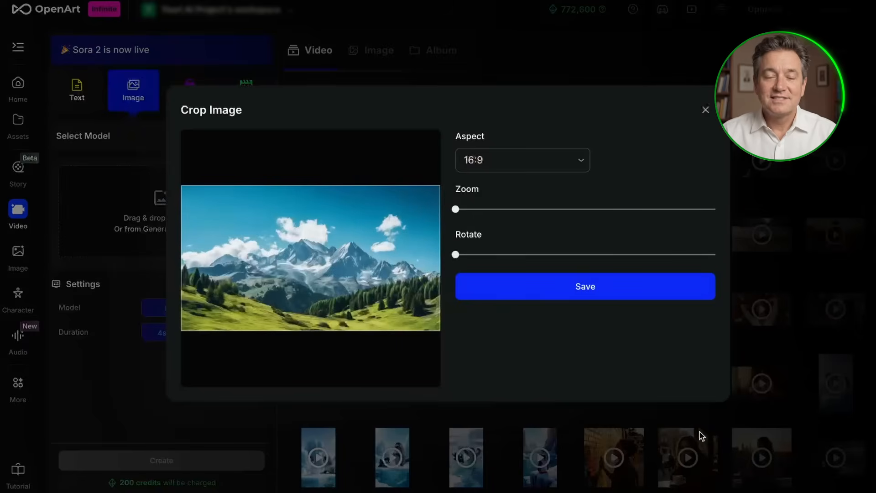
pyautogui.moveTo(520, 300)
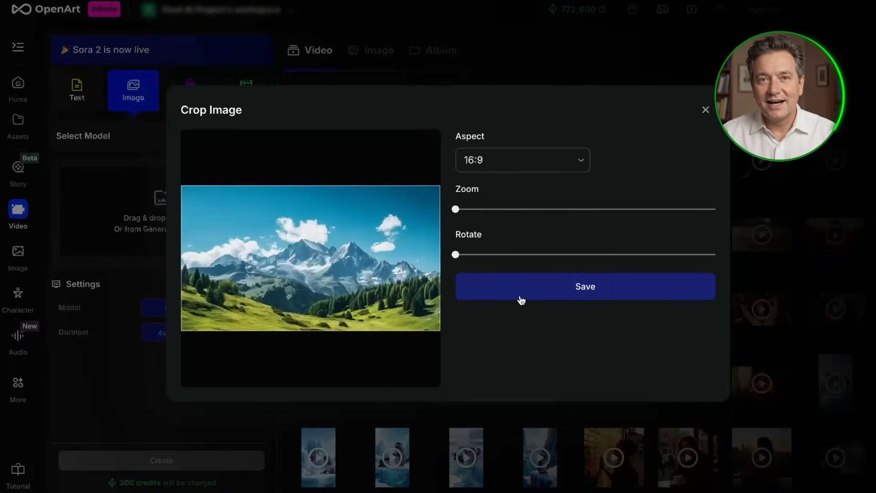
# - Save the mountain image's 16:9 crop, then view the Upgrade pricing plans
pyautogui.click(584, 286)
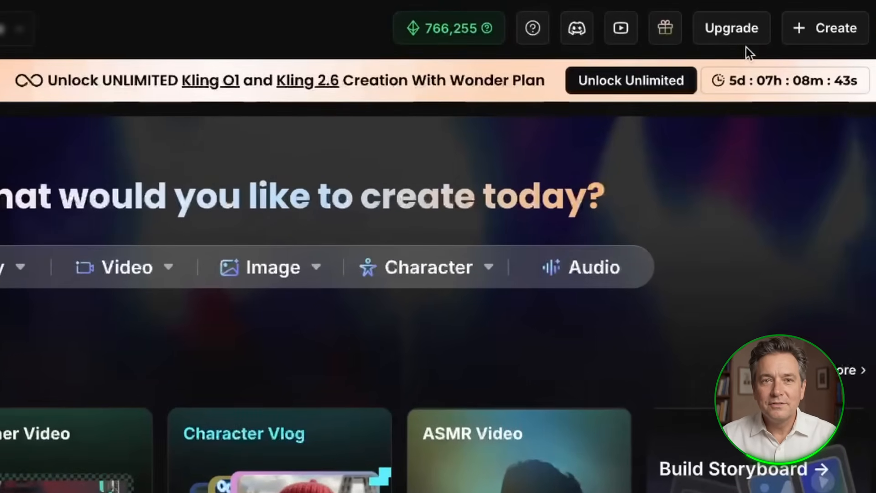
pyautogui.click(731, 28)
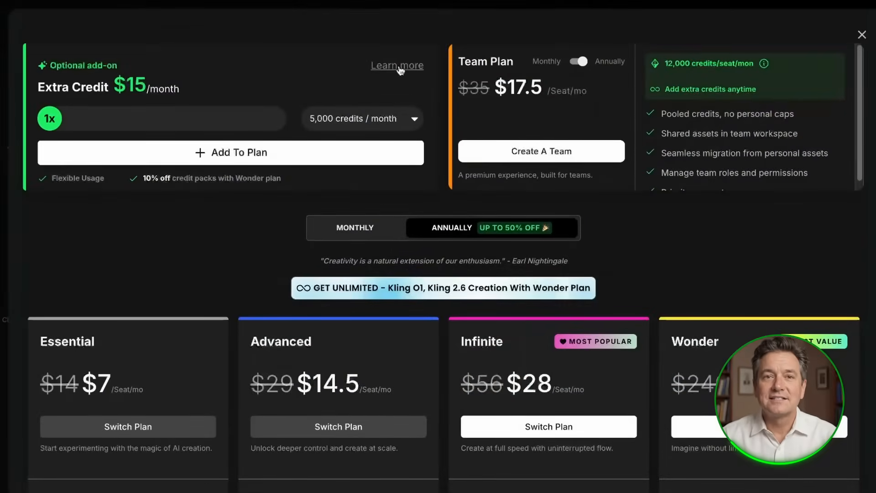
pyautogui.moveTo(855, 162)
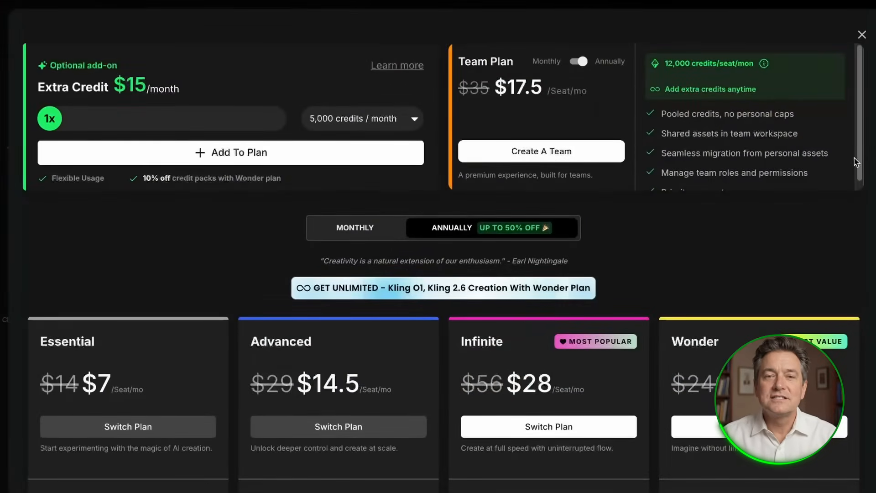
pyautogui.scroll(-3)
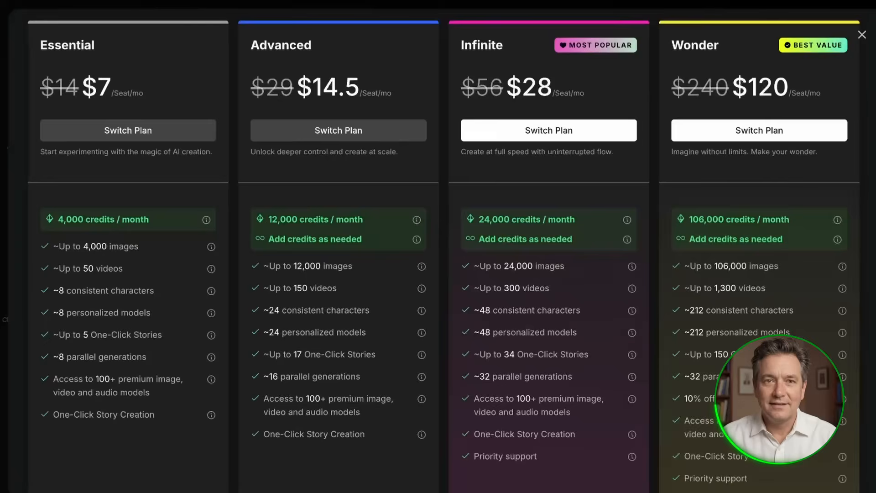
pyautogui.moveTo(103, 24)
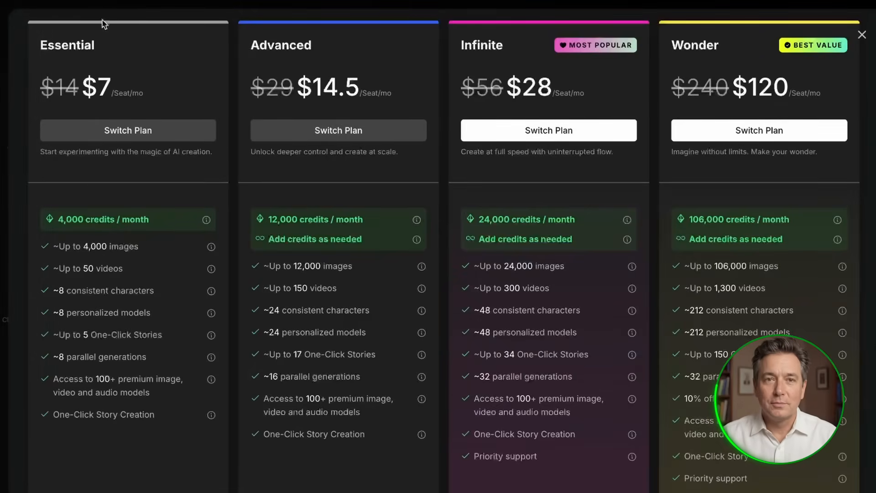
pyautogui.moveTo(156, 219)
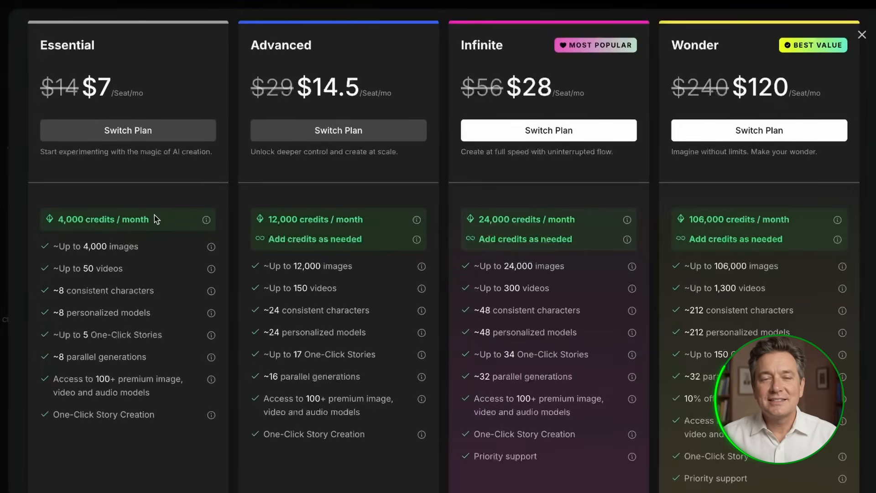
pyautogui.moveTo(174, 397)
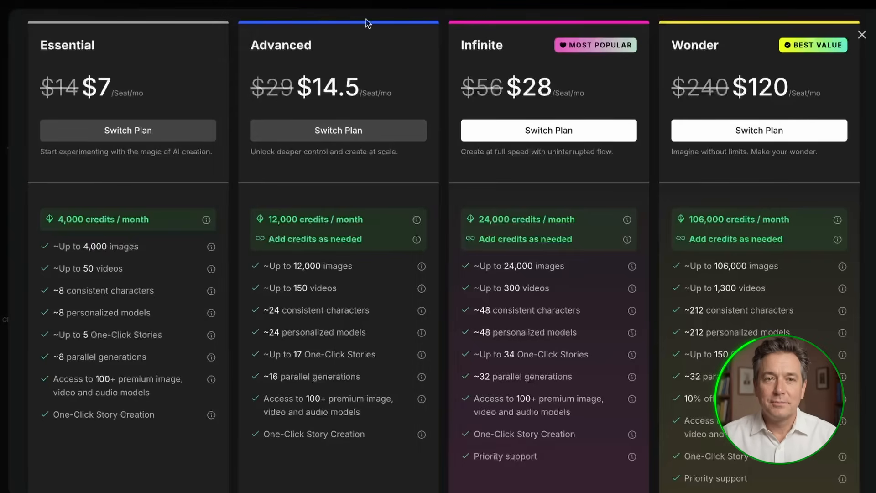
pyautogui.moveTo(358, 170)
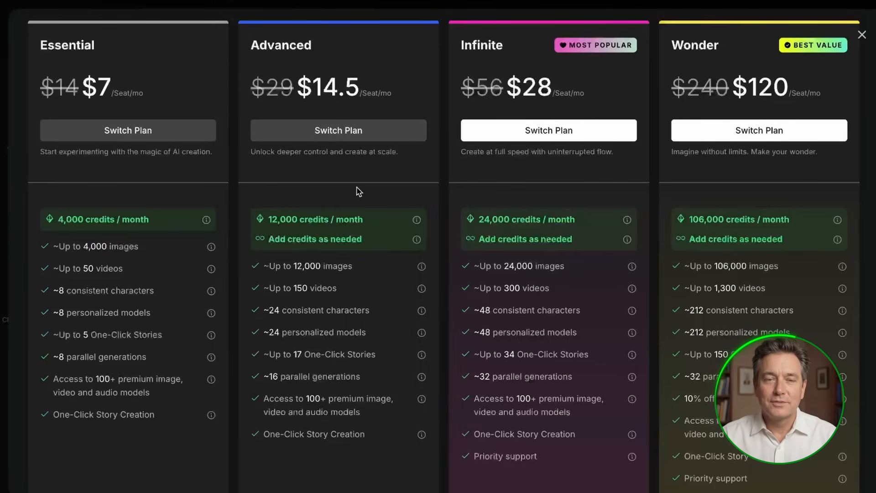
pyautogui.moveTo(364, 190)
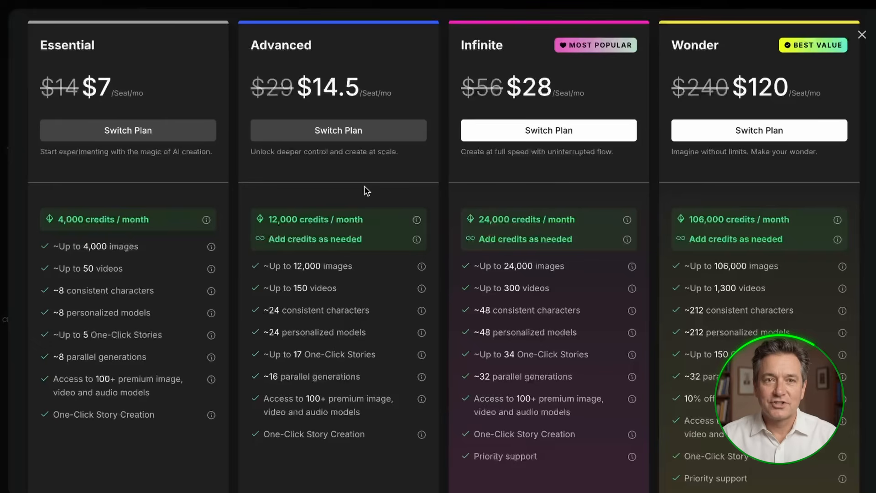
pyautogui.moveTo(630, 82)
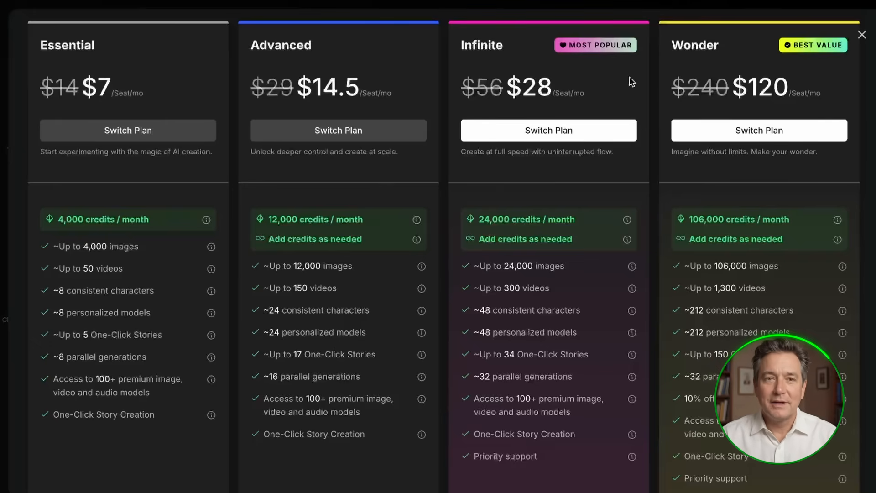
pyautogui.moveTo(769, 187)
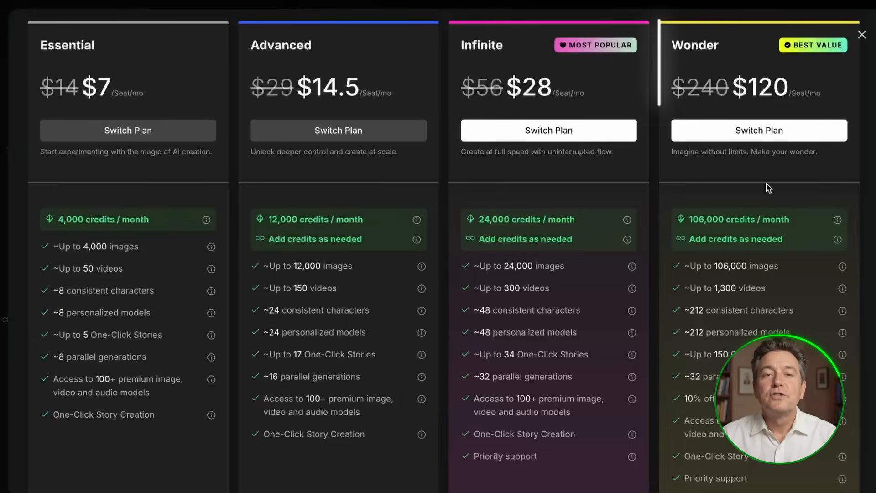